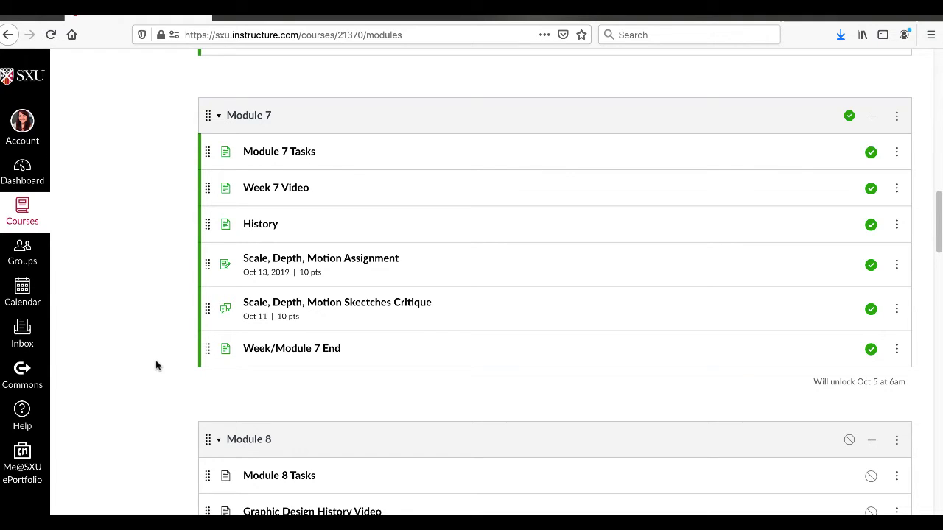
mouse_move(280, 200)
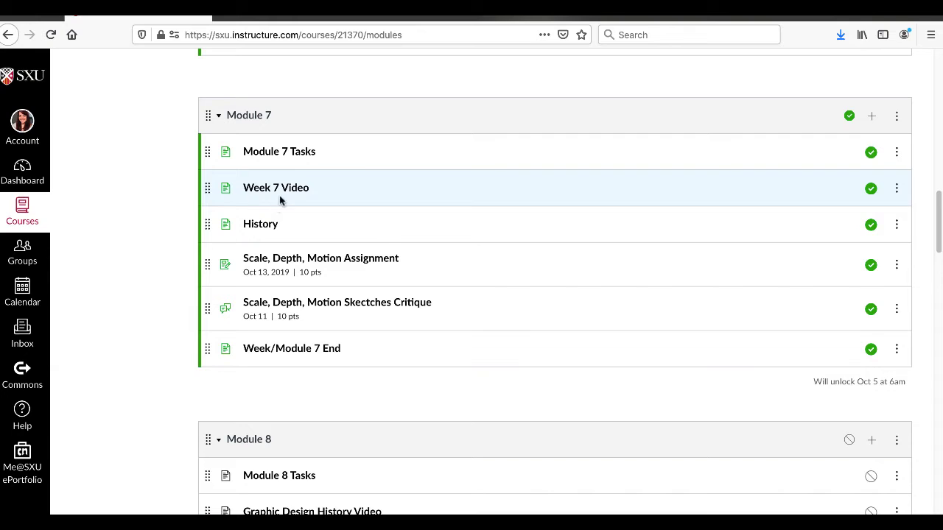
mouse_move(259, 224)
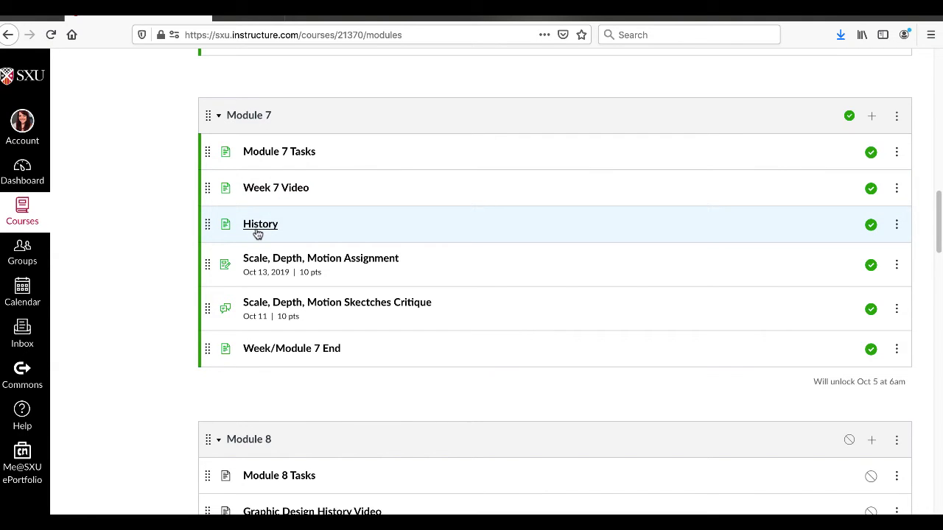
Step: Read the Module 7 History page and advance to the Scale, Depth, Motion Assignment
click(259, 224)
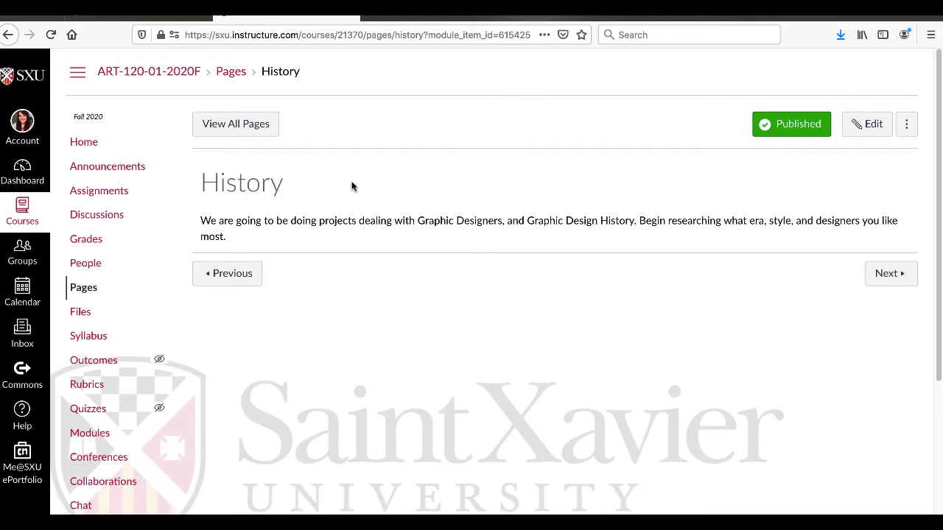
mouse_move(858, 312)
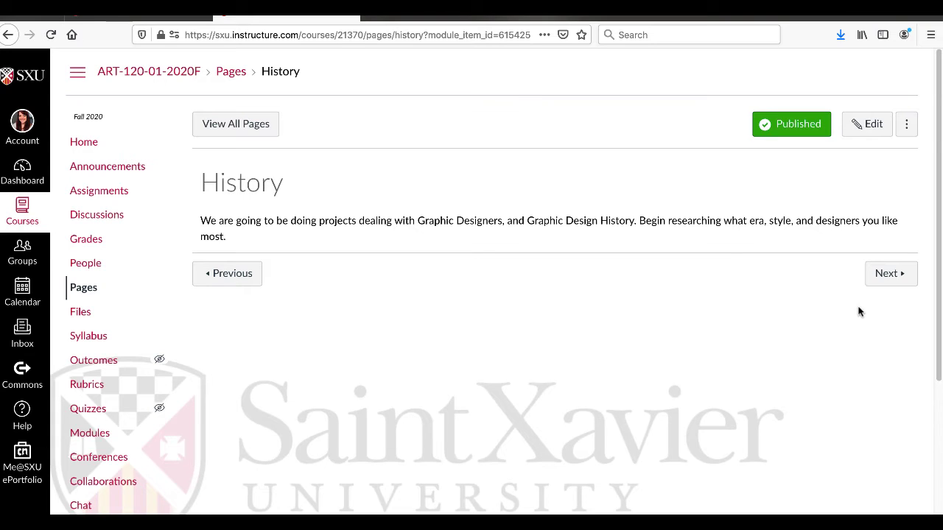
mouse_move(897, 293)
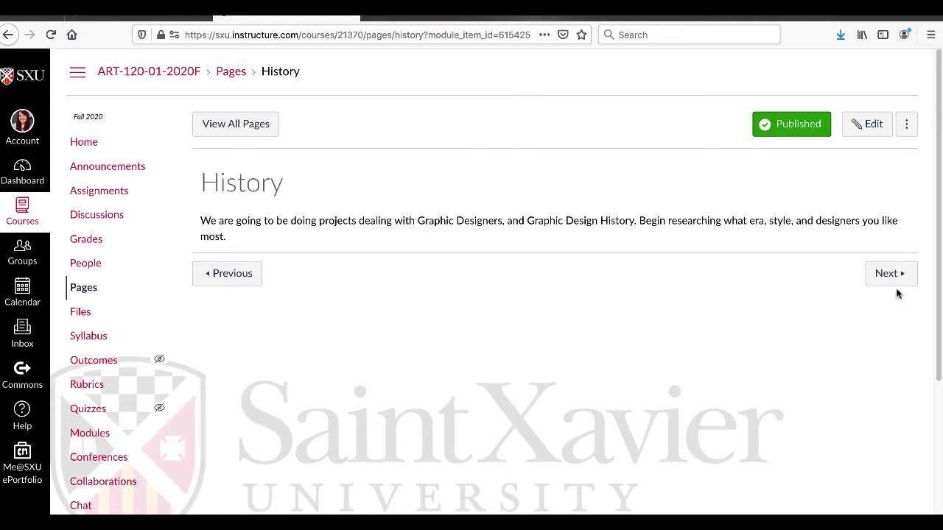
mouse_move(890, 272)
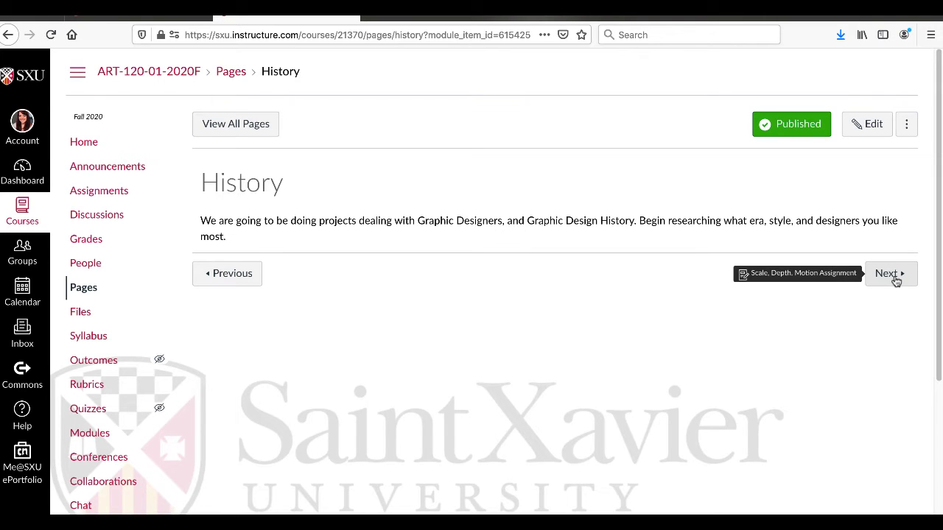
click(887, 272)
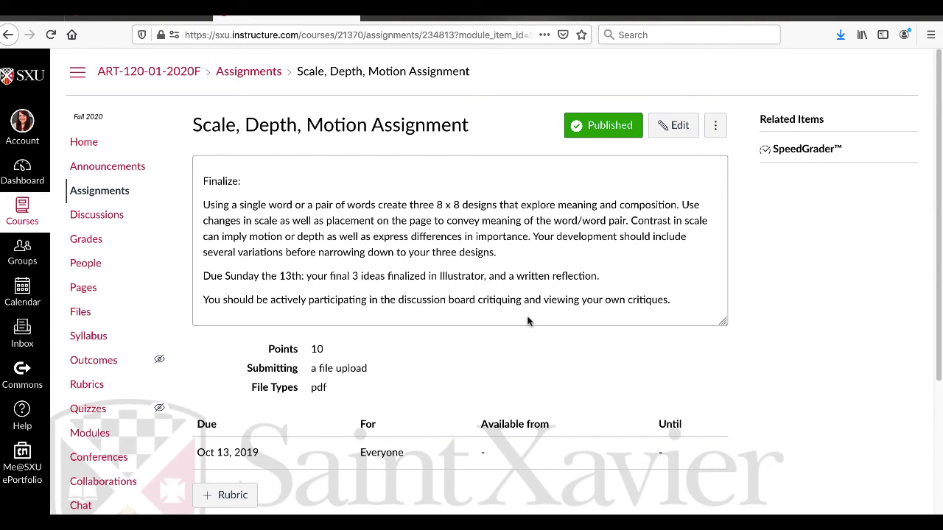
Step: Scroll down the Scale, Depth, Motion Assignment (10 pts, due Oct 13, 2019) to the Next button
scroll(down, 3)
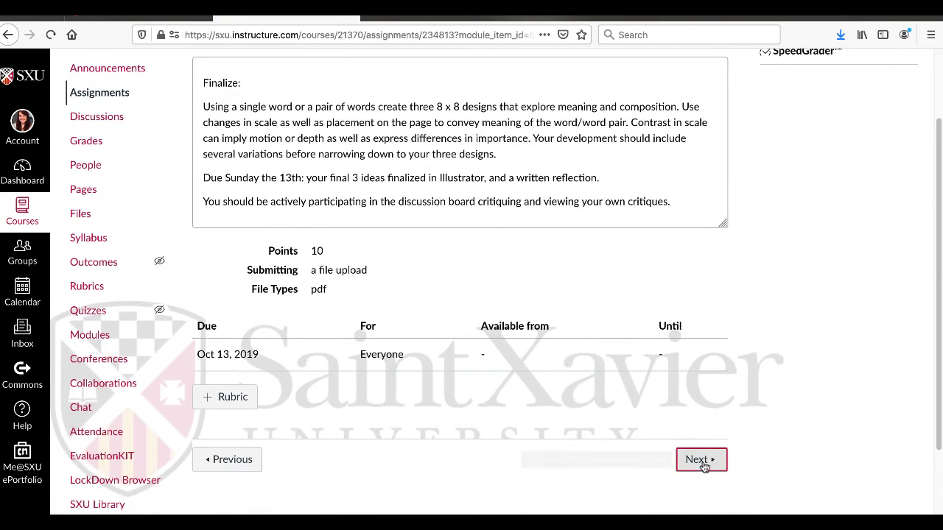
Step: Pass through the Scale, Depth, Motion Sketches Critique discussion to the Week/Module 7 End page
click(701, 460)
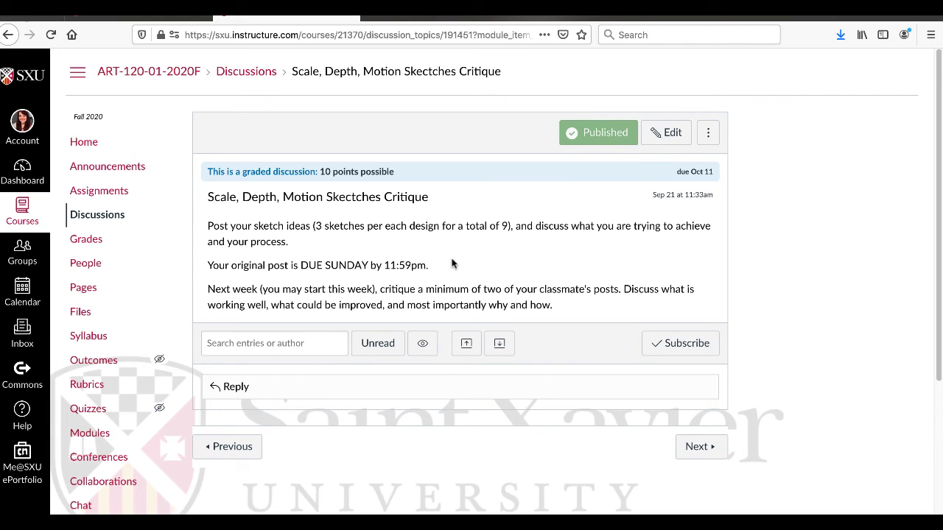
mouse_move(577, 305)
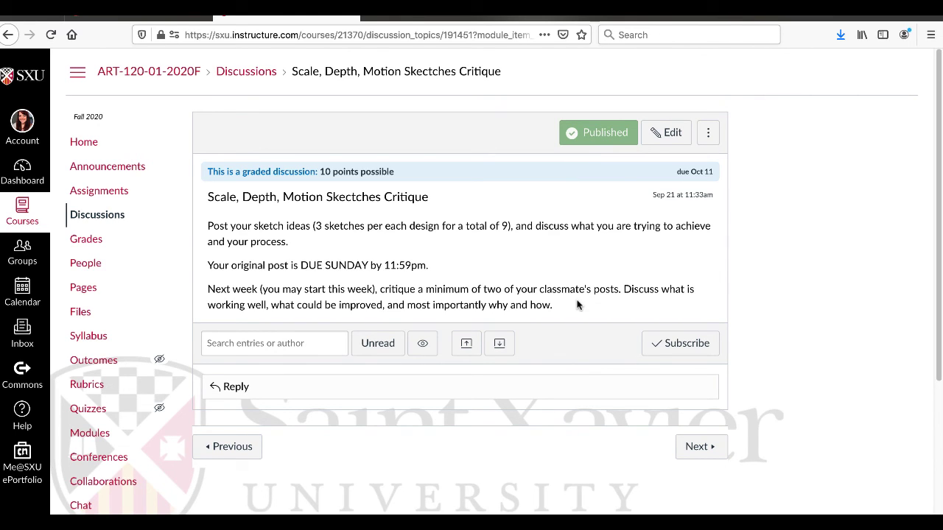
mouse_move(695, 446)
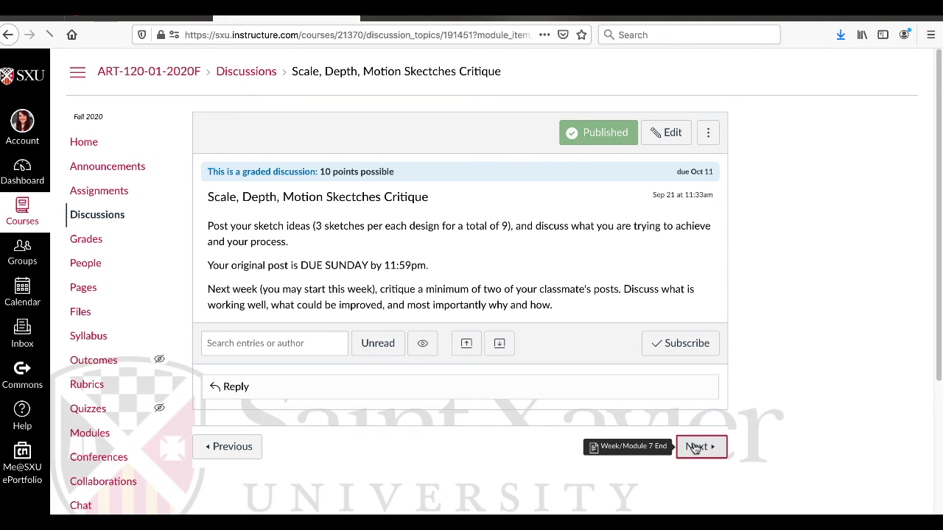
click(699, 446)
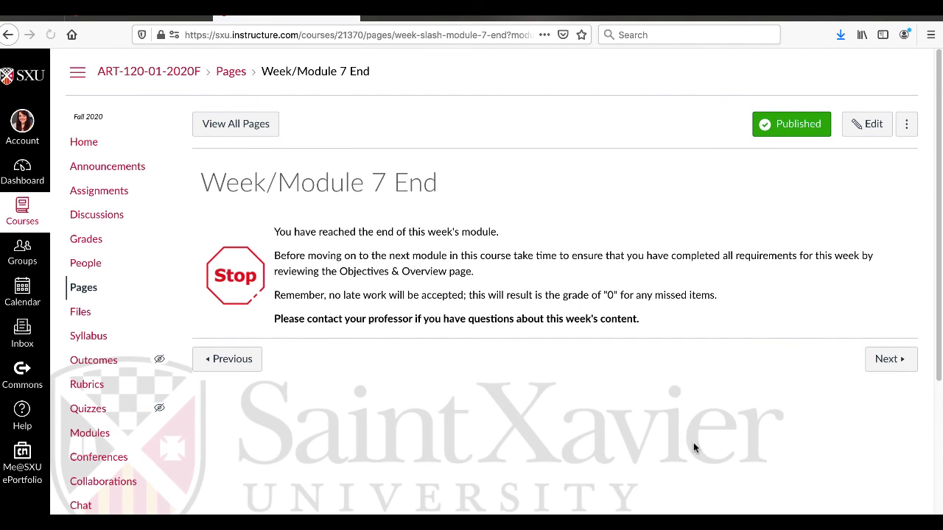
click(51, 36)
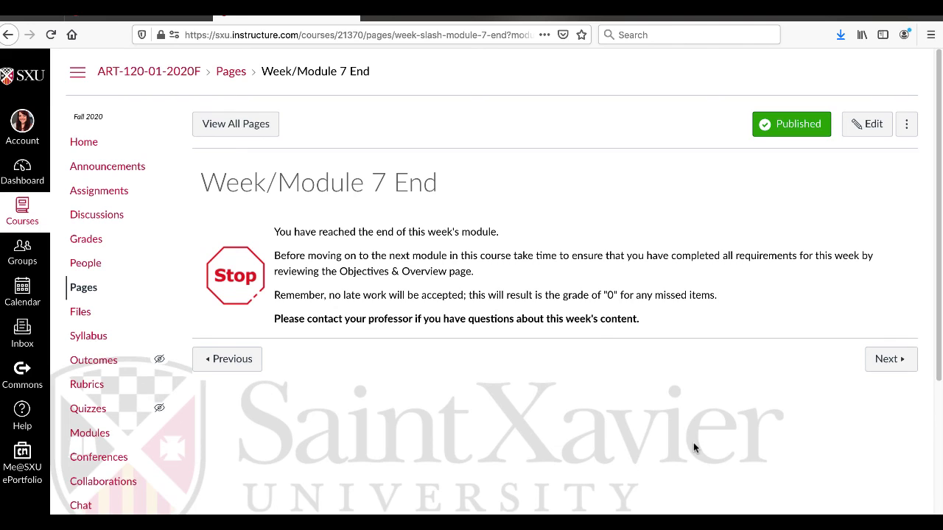